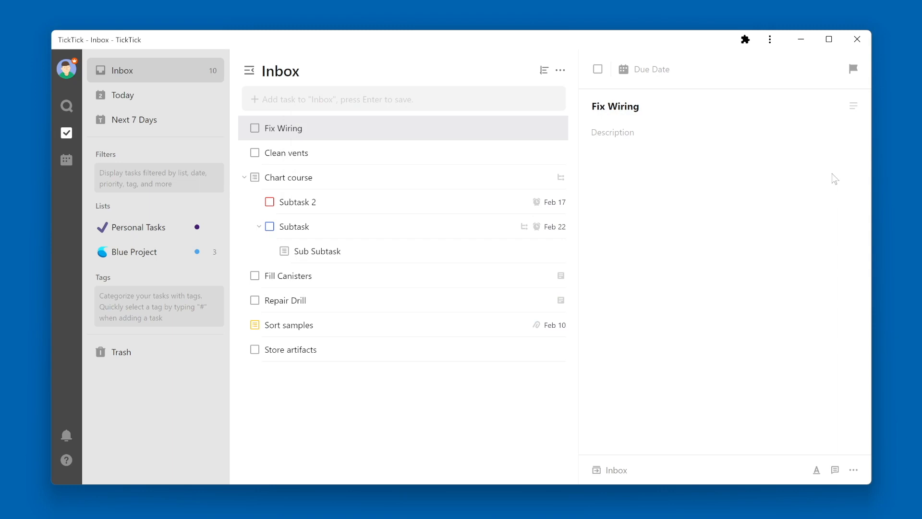
Select the Fill Canisters task and copy its link via the right-click menu
left_click(613, 131)
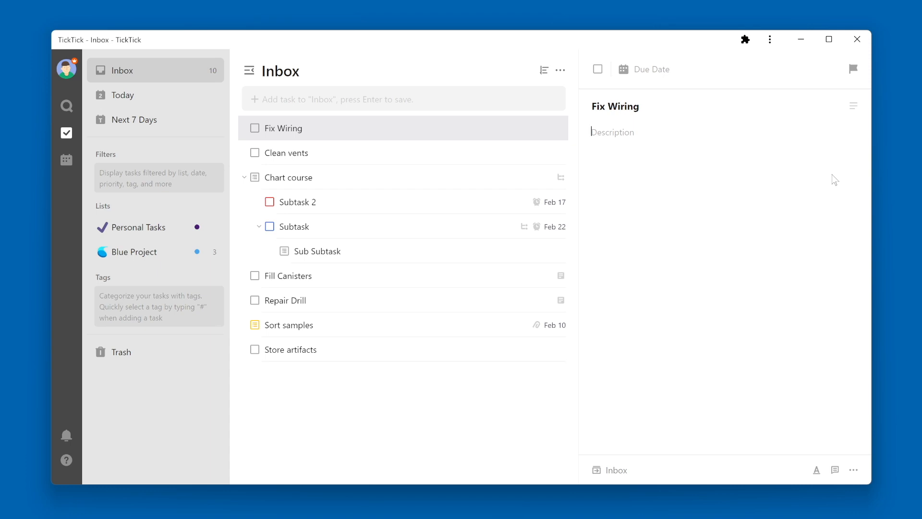
mouse_move(774, 247)
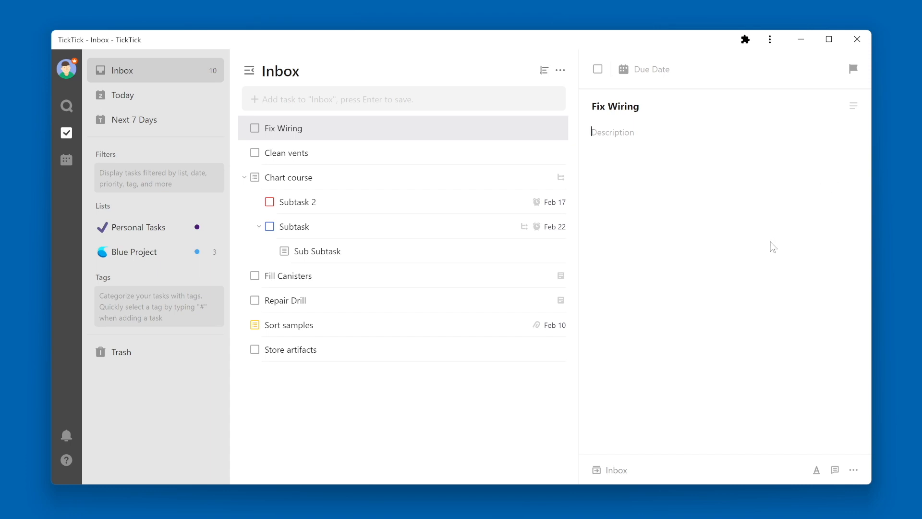
mouse_move(422, 277)
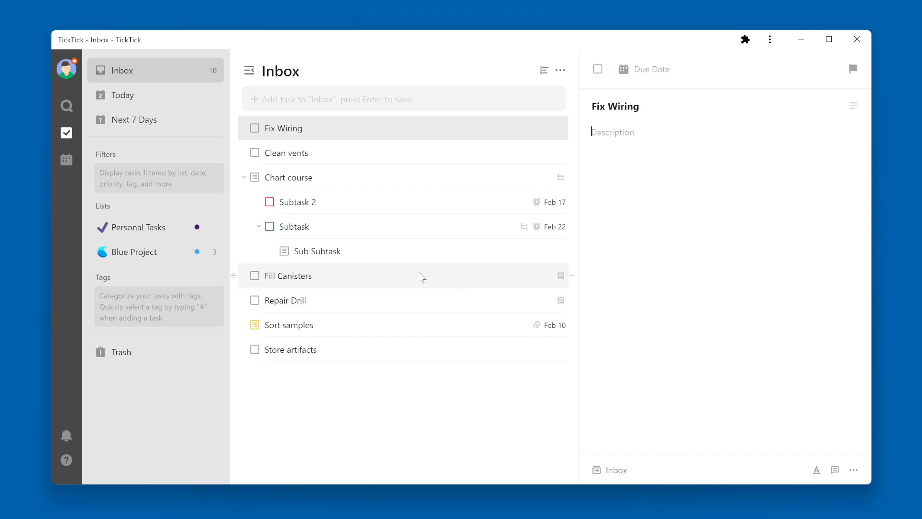
left_click(294, 275)
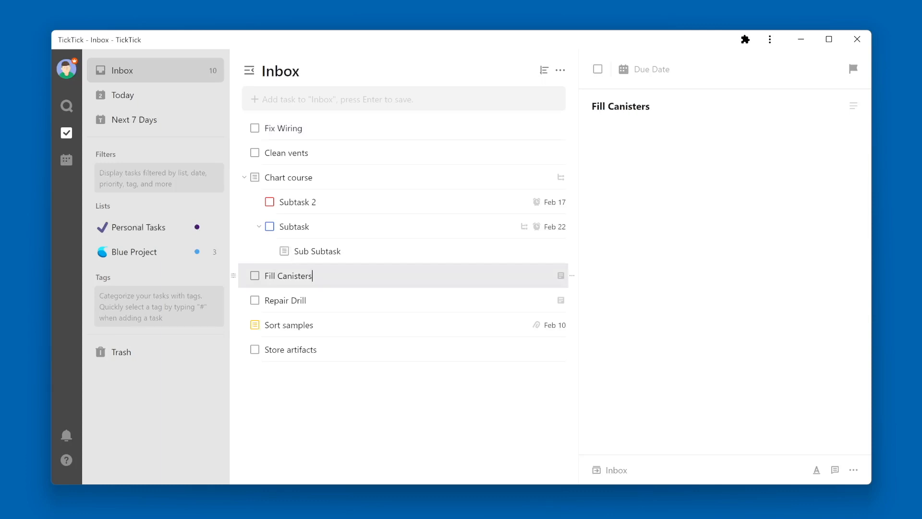
right_click(298, 275)
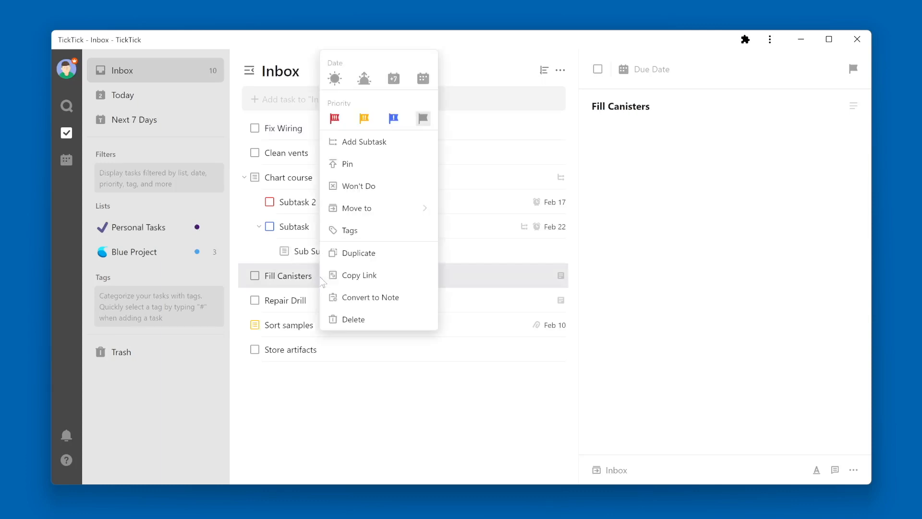
mouse_move(374, 284)
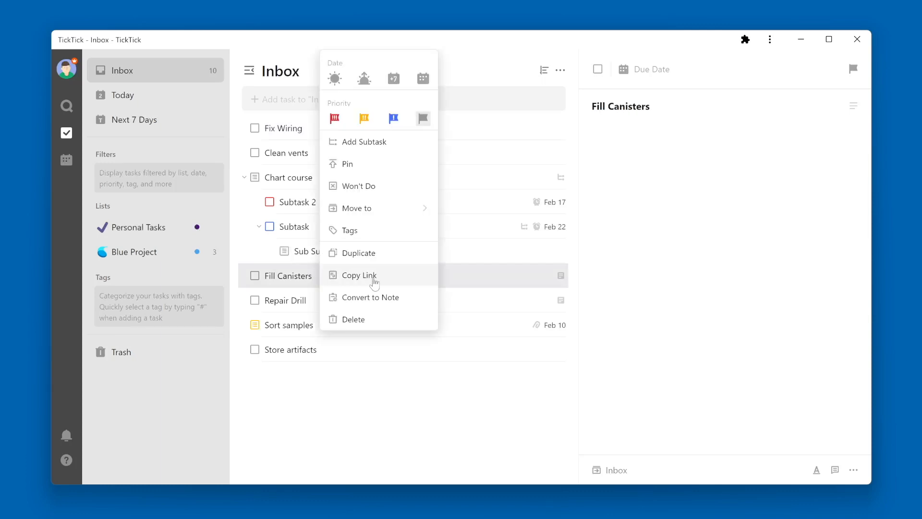
left_click(364, 274)
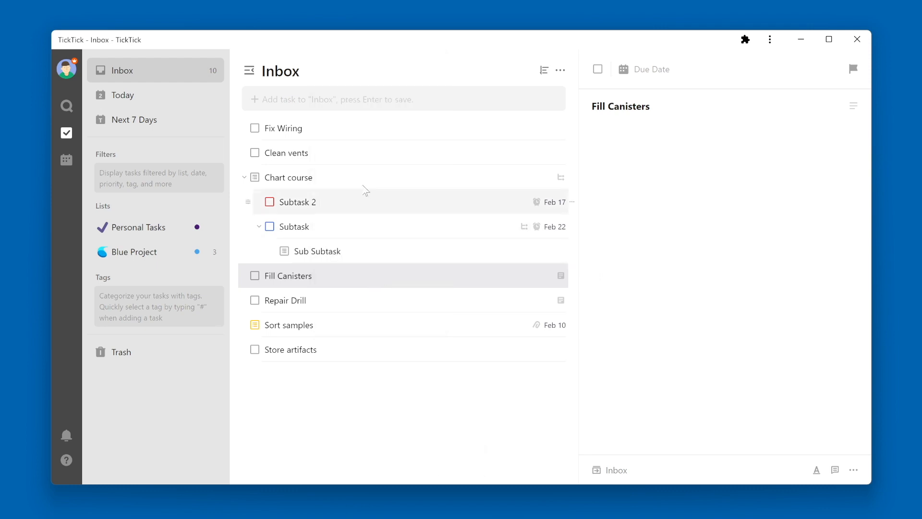
Write 'Check this task ->' in the Fix Wiring description and paste the Fill Canisters link after it
left_click(287, 128)
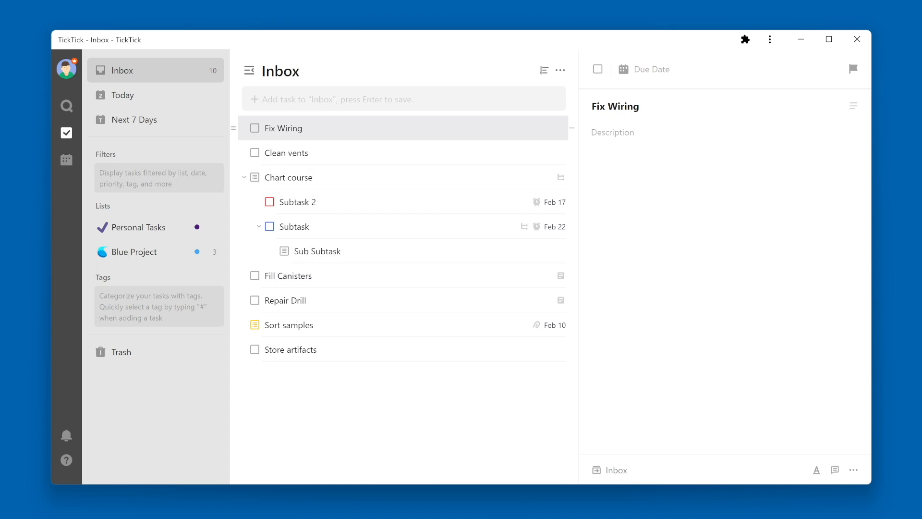
left_click(613, 132)
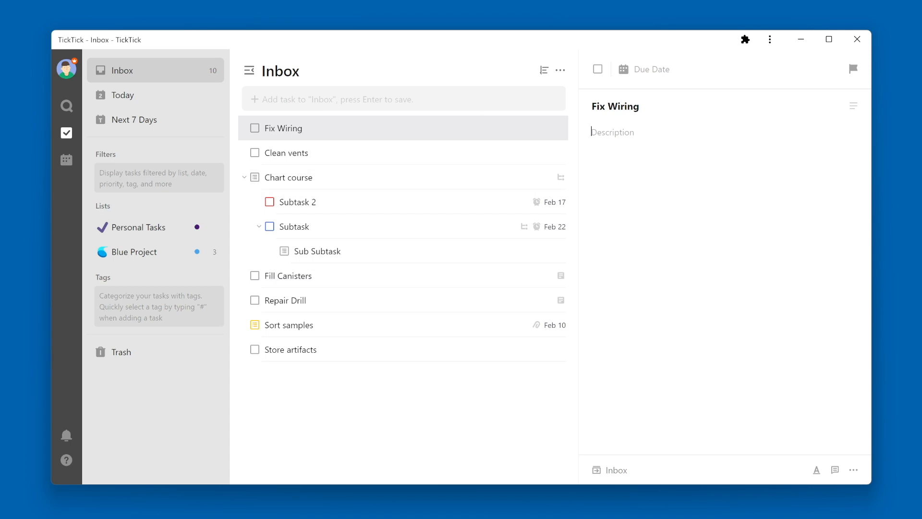
type("Check this task ->")
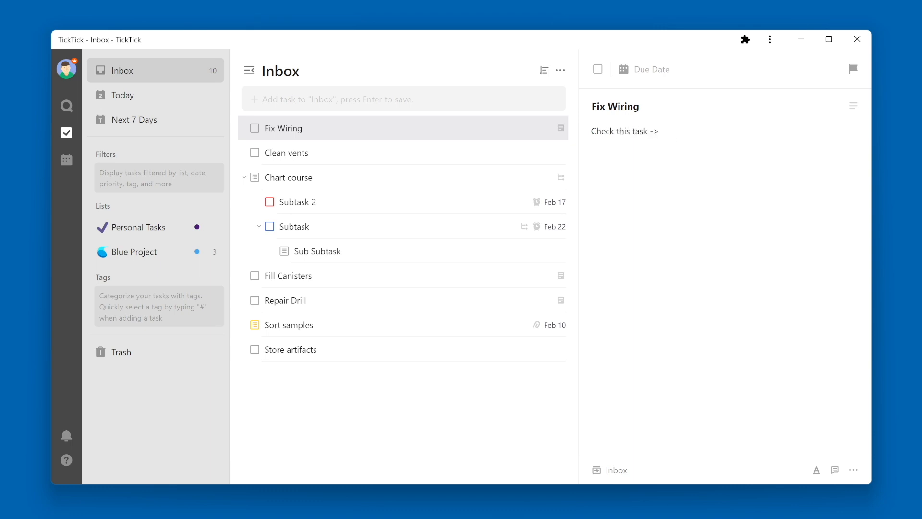
right_click(636, 131)
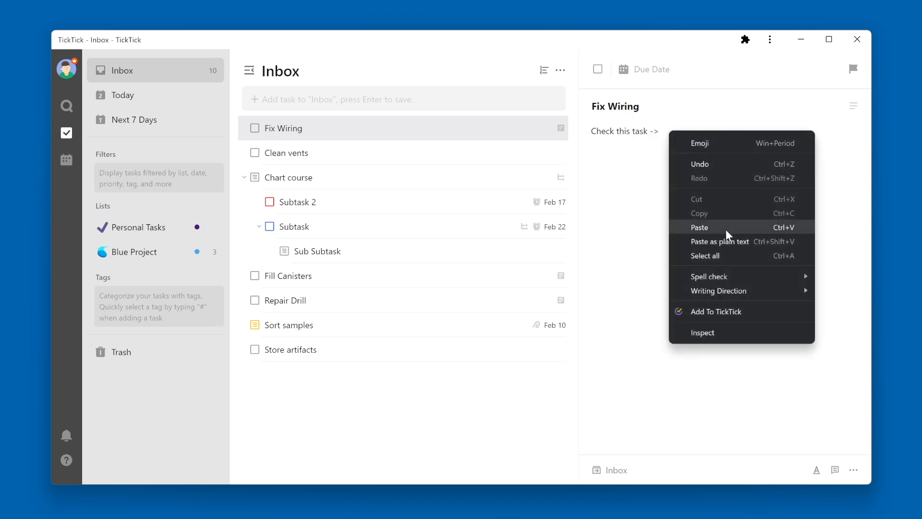
left_click(700, 227)
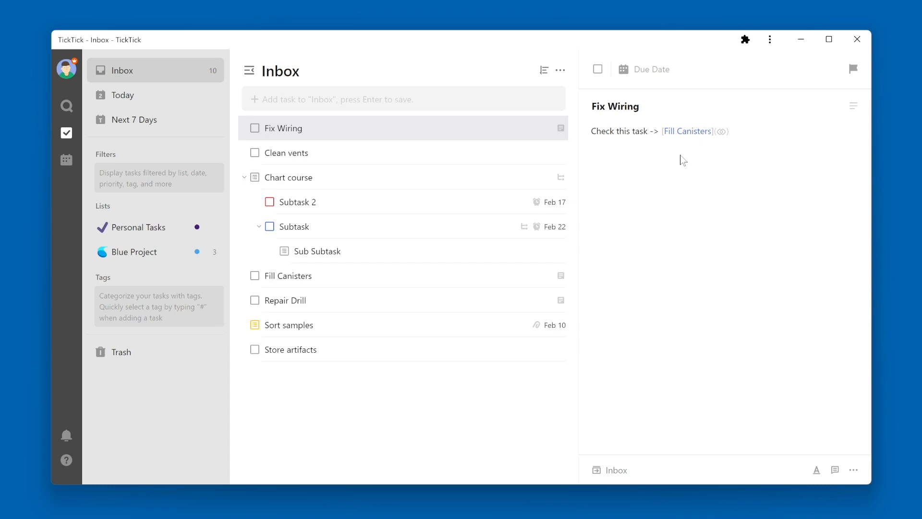
left_click(687, 130)
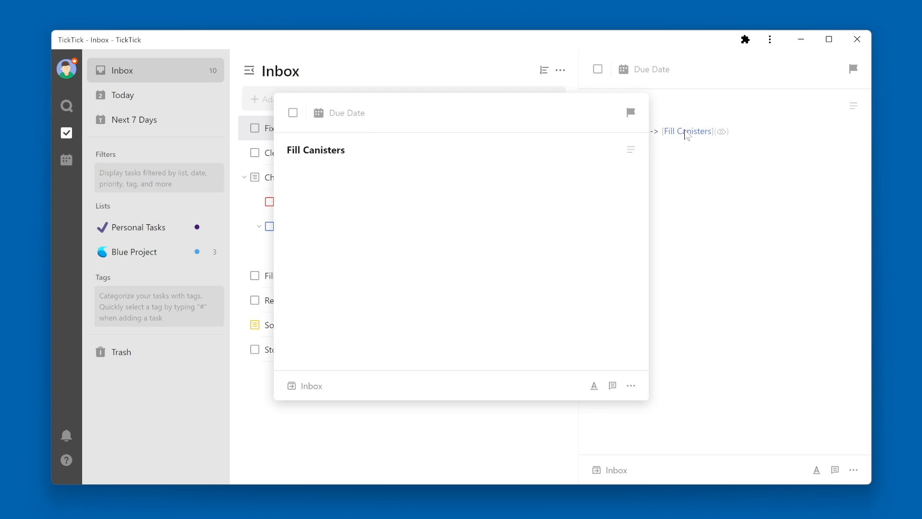
mouse_move(682, 156)
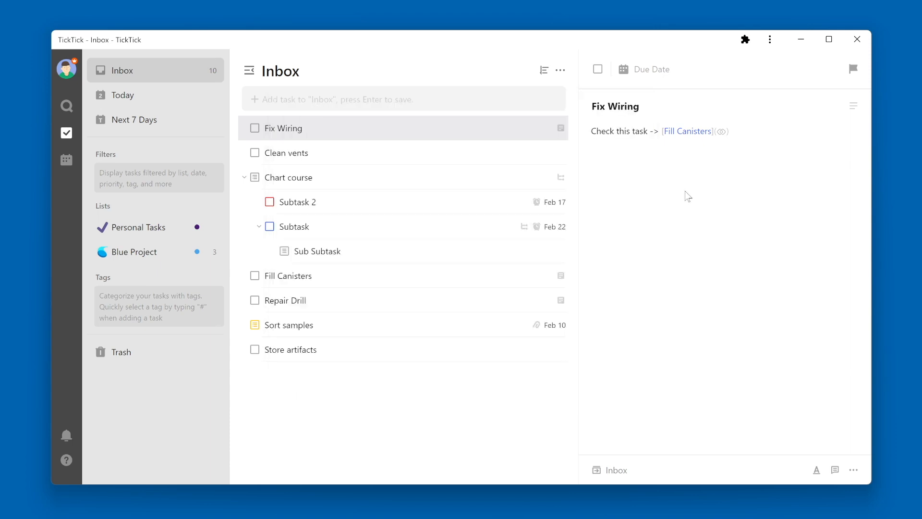
mouse_move(683, 176)
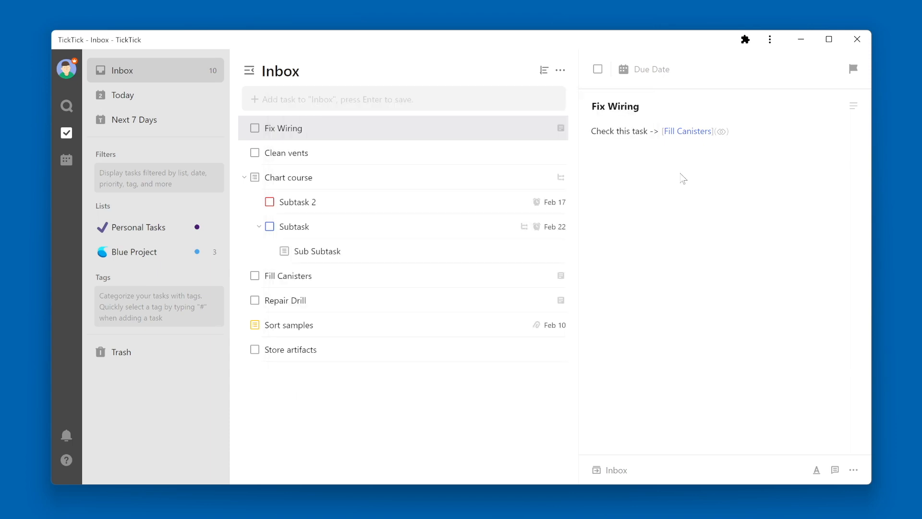
mouse_move(358, 160)
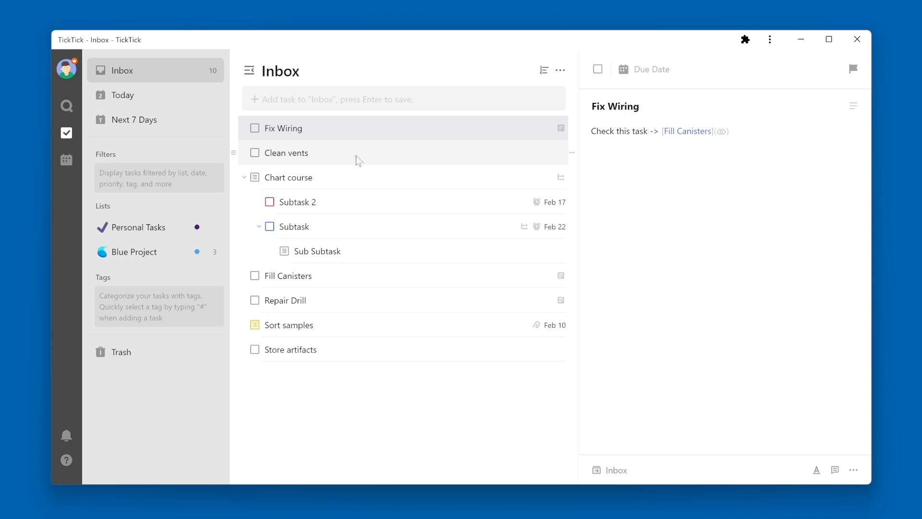
Copy a link to the Clean vents task from its ... menu and return to Fix Wiring
left_click(286, 153)
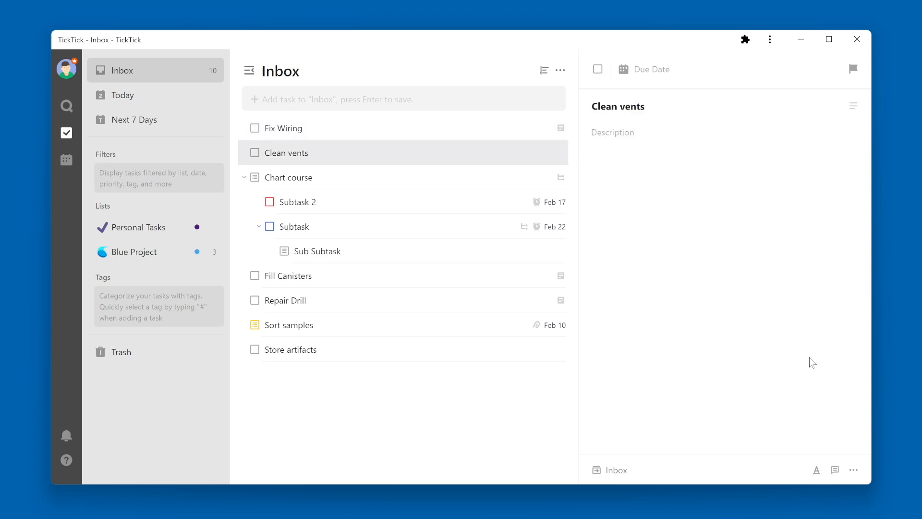
left_click(853, 469)
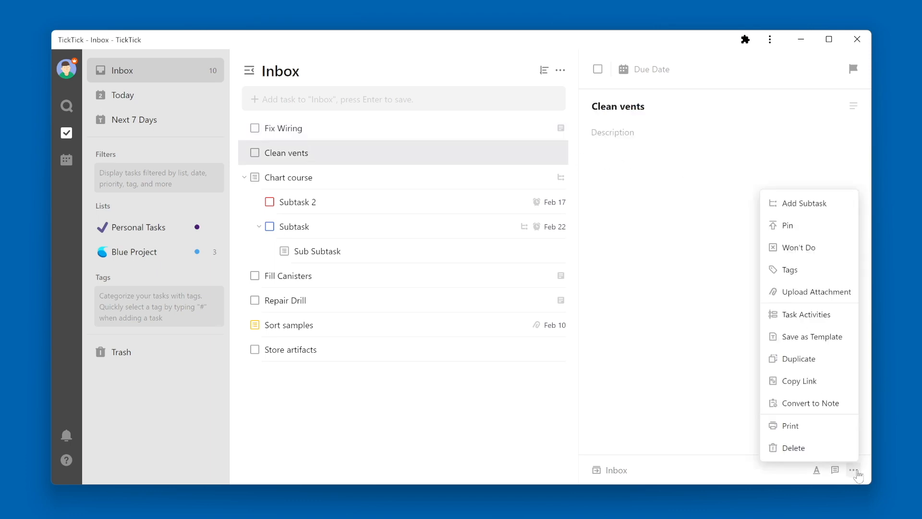
mouse_move(817, 386)
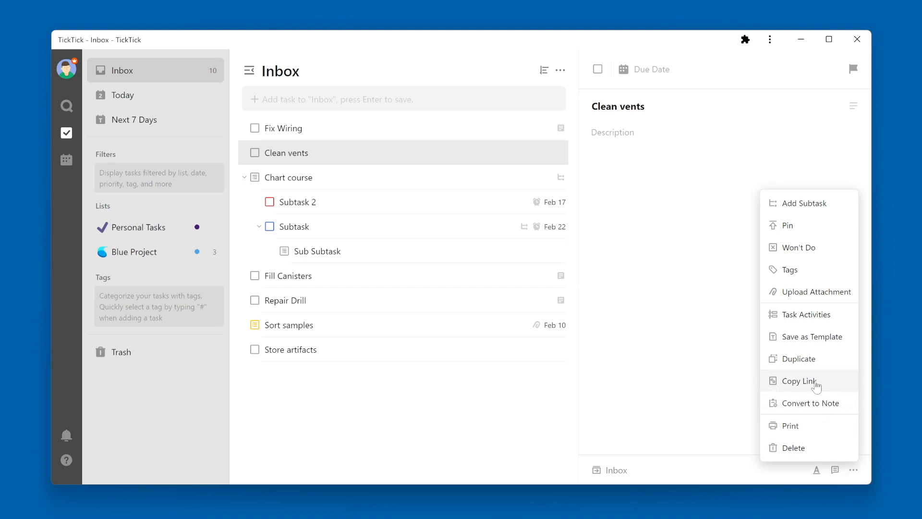
left_click(797, 380)
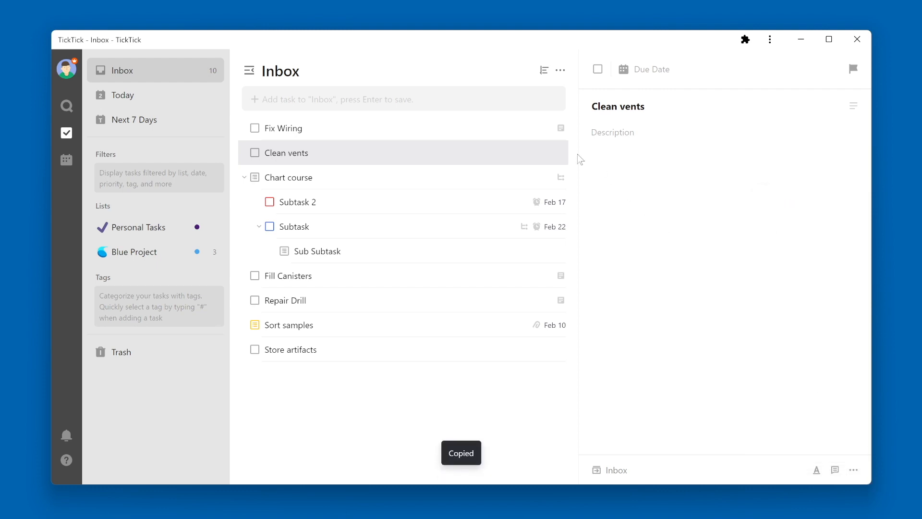
left_click(285, 128)
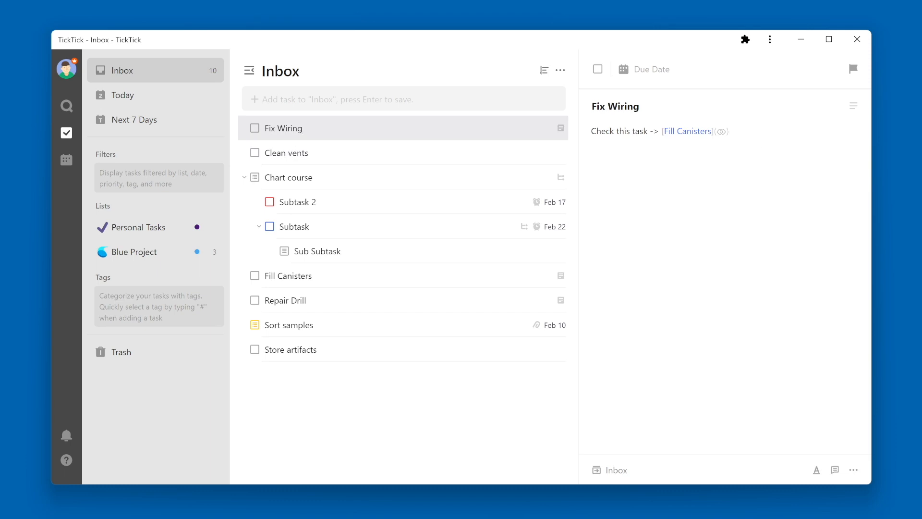
Add the line 'or this tasks ->' with the Clean vents link, then verify both links open task popups
type("or this tk")
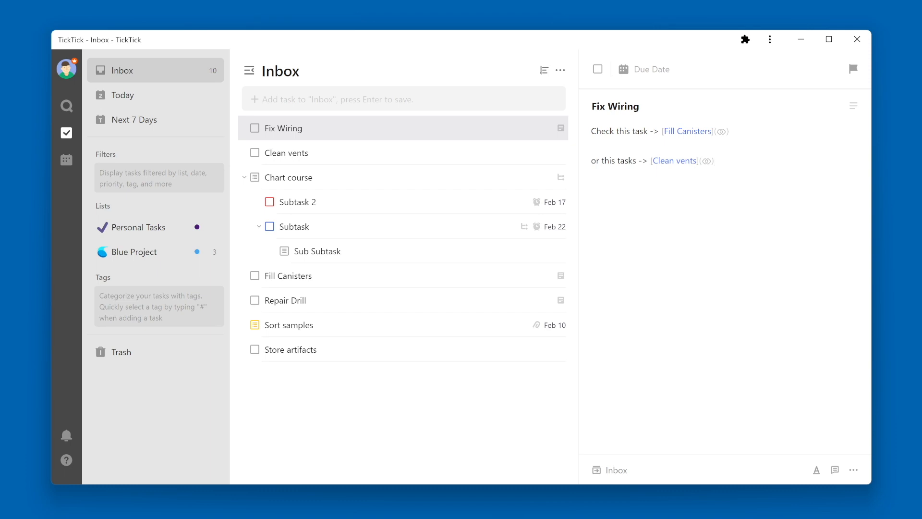
left_click(715, 161)
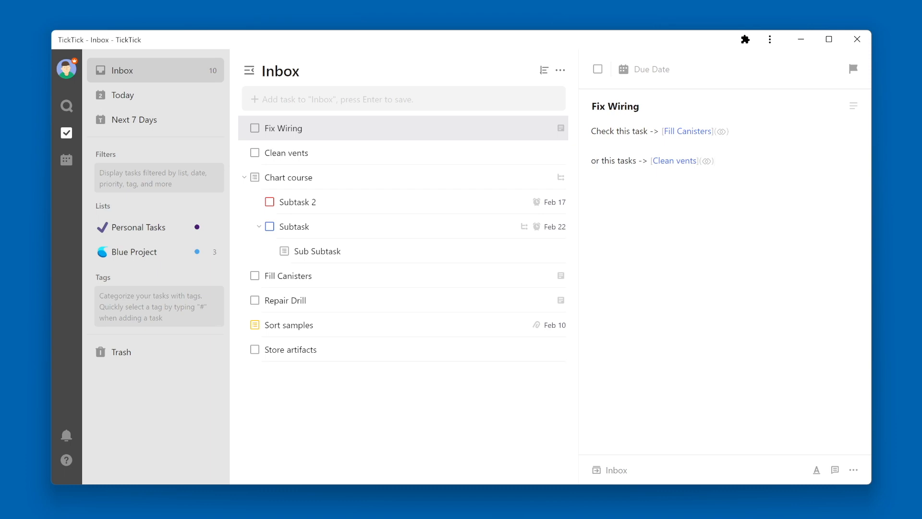
mouse_move(670, 180)
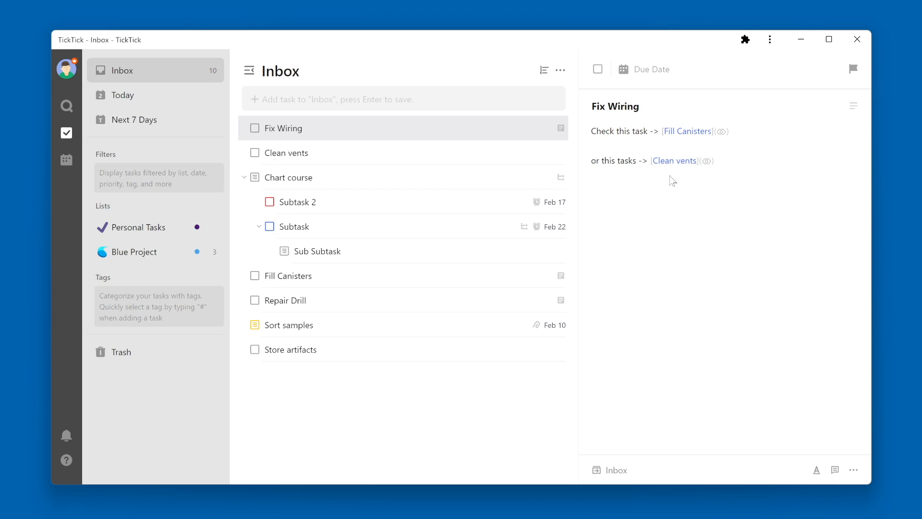
left_click(674, 160)
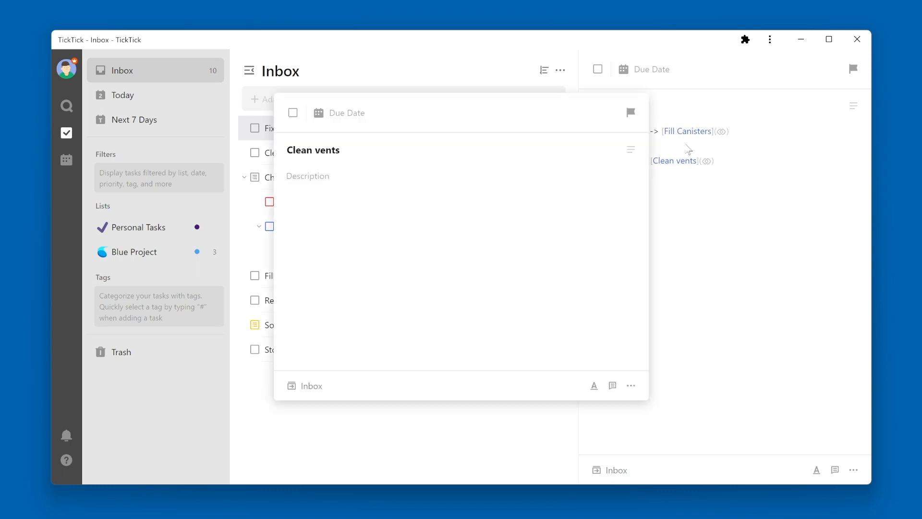
left_click(687, 130)
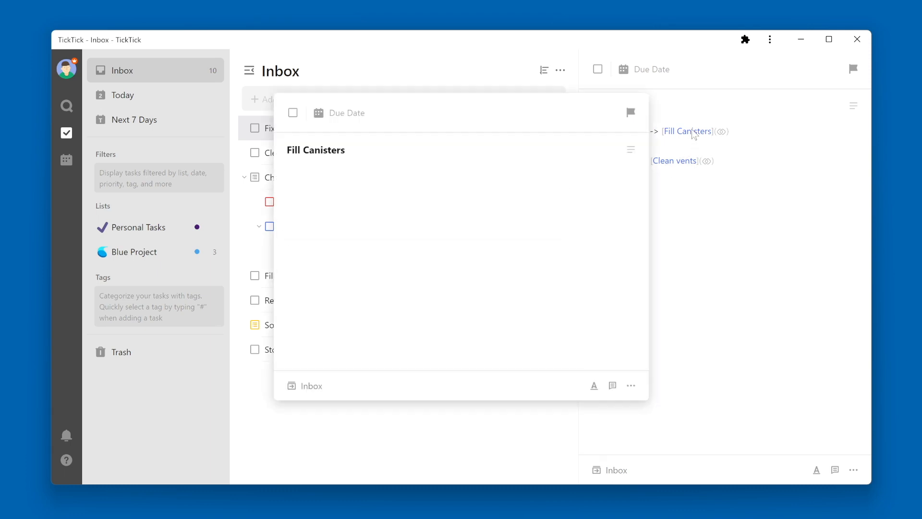